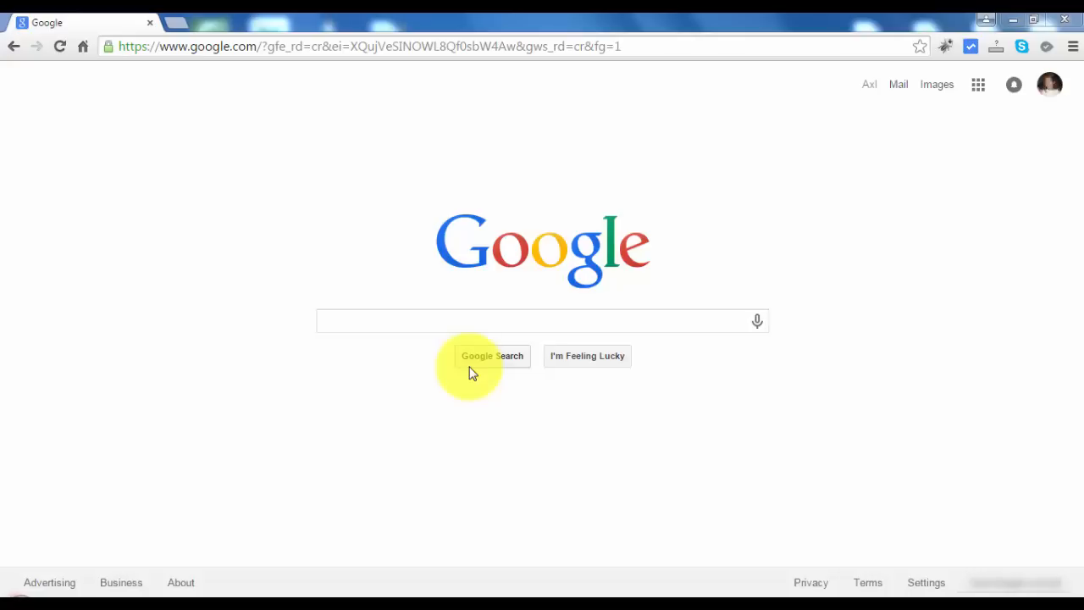
pyautogui.moveTo(230, 100)
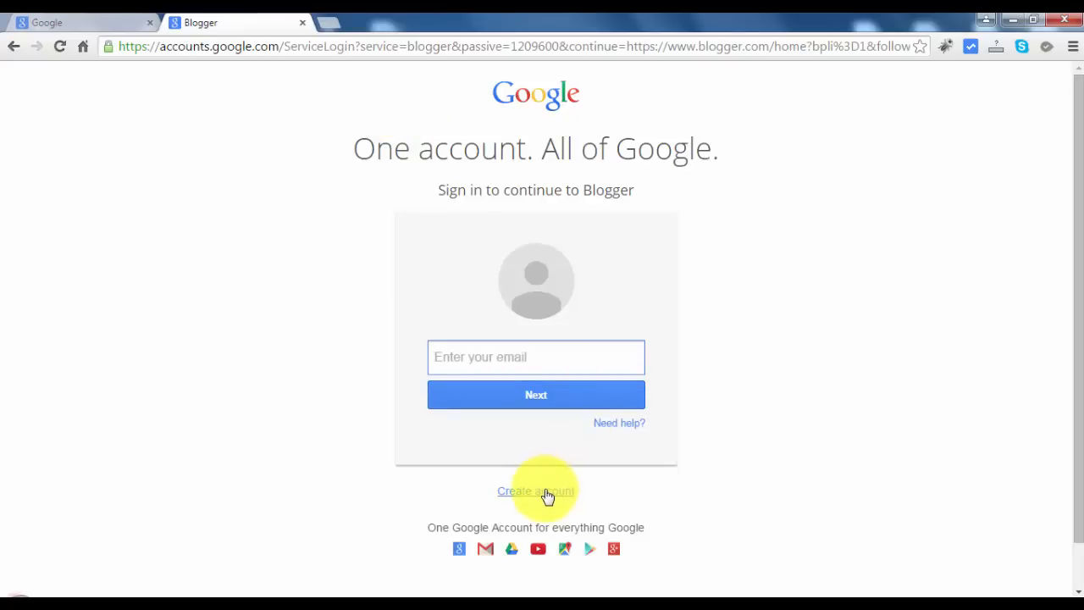
pyautogui.click(536, 490)
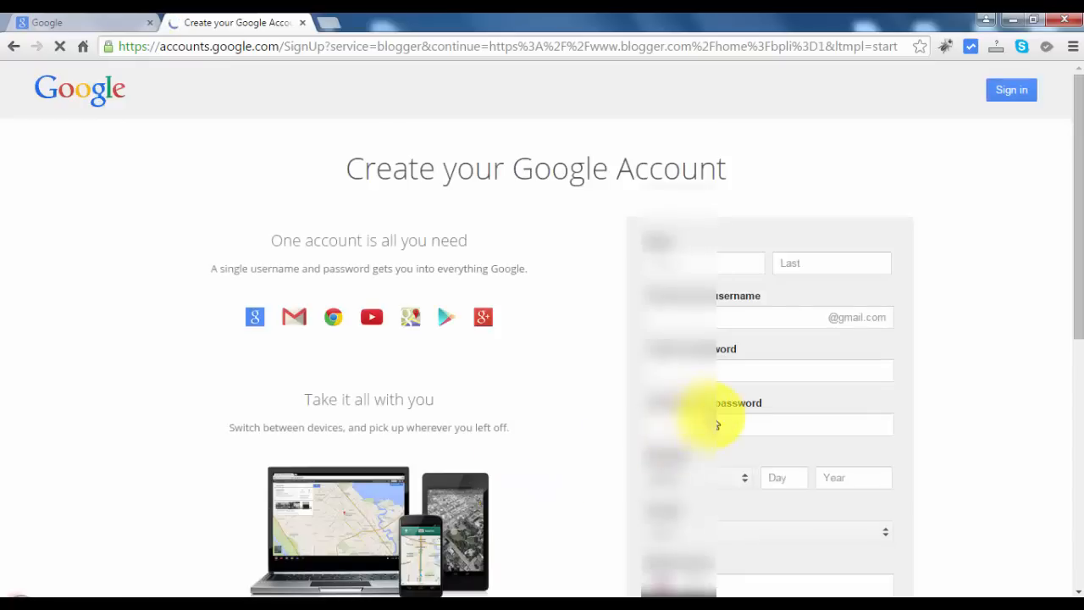
pyautogui.scroll(-3)
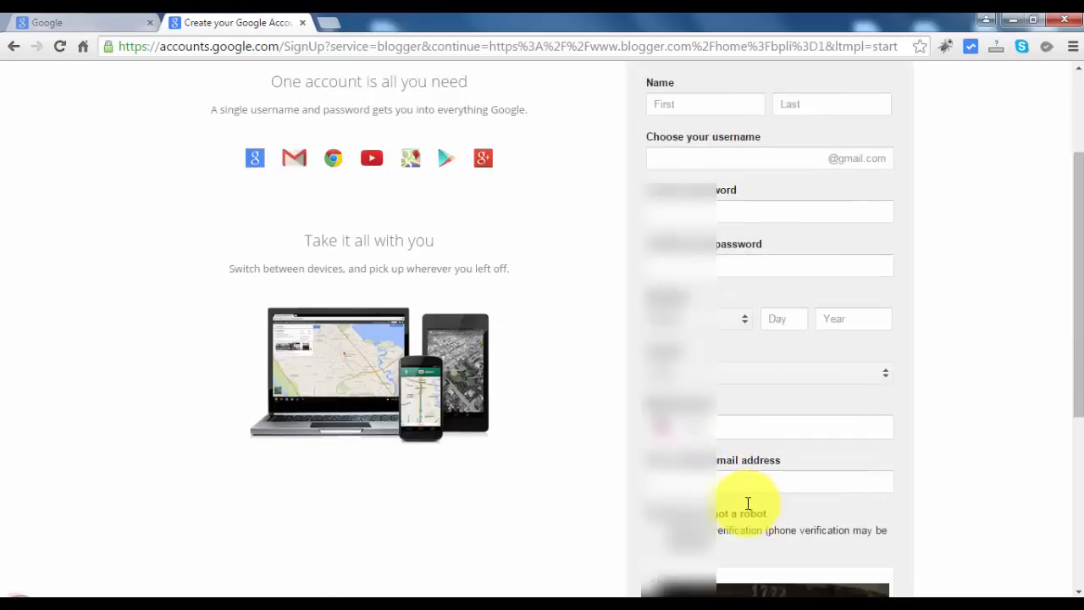
pyautogui.scroll(-3)
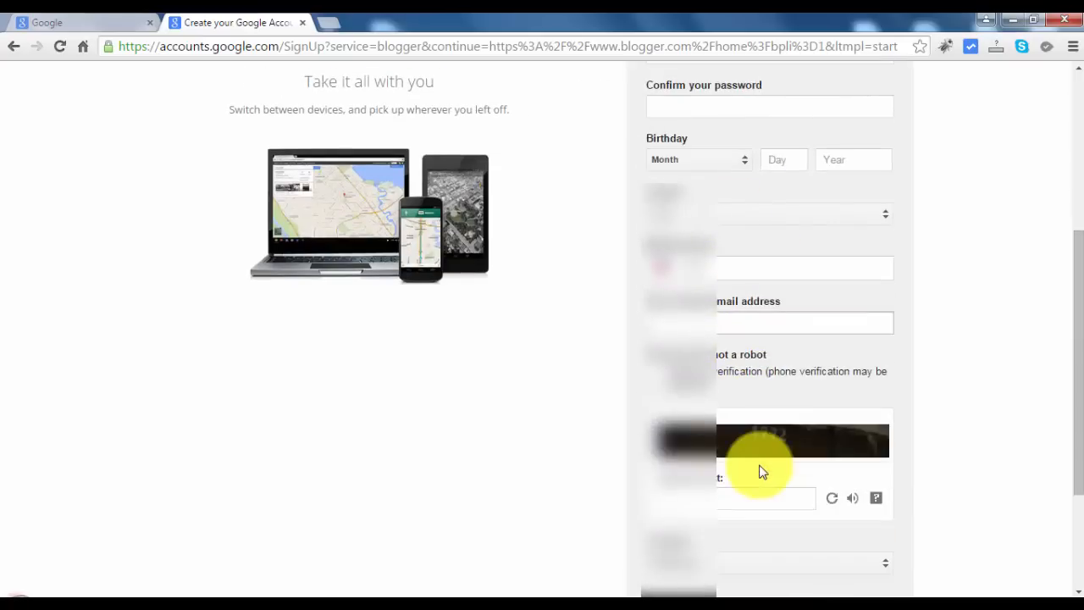
pyautogui.scroll(3)
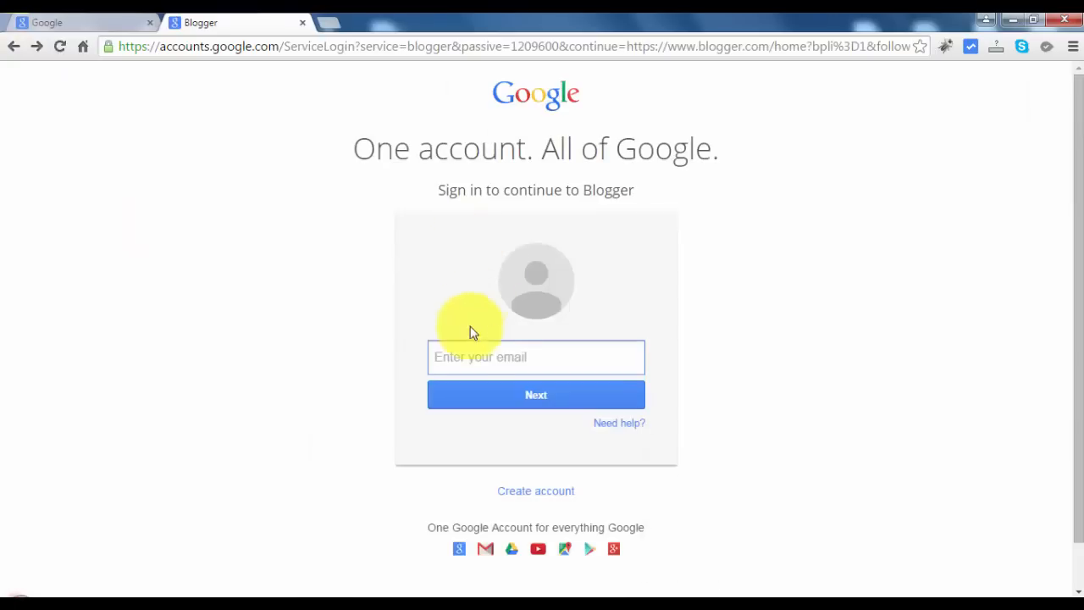
# Step: Sign in to Google with the existing account's email and password
pyautogui.click(535, 358)
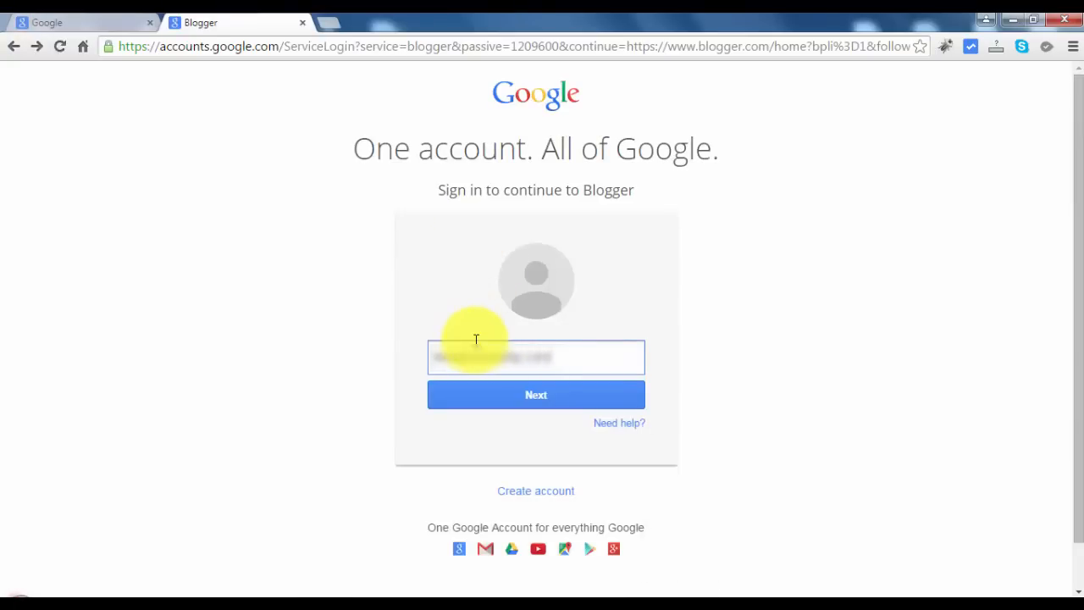
pyautogui.click(536, 394)
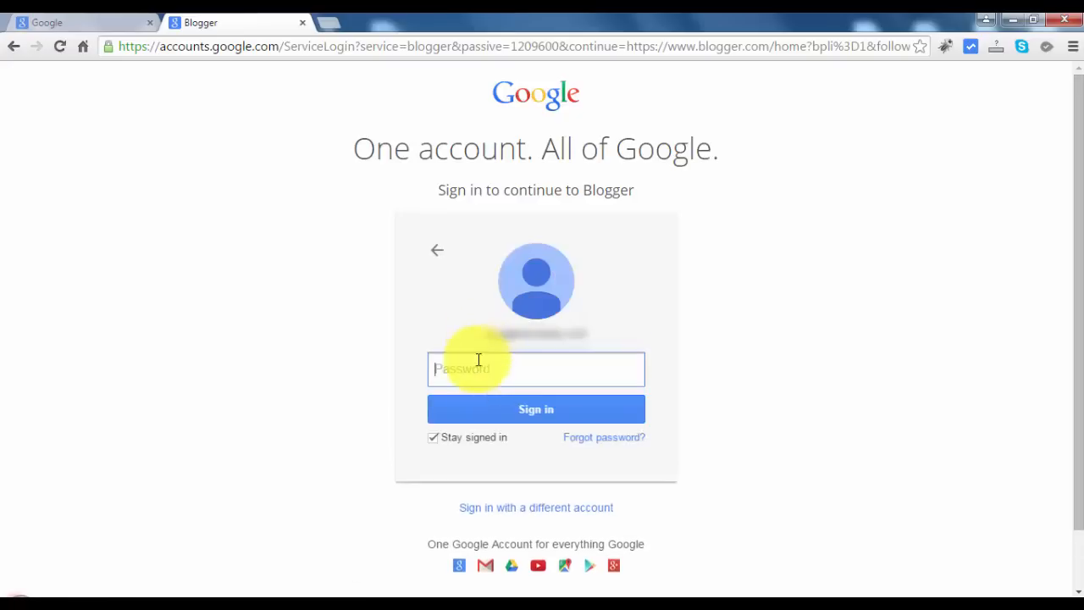
pyautogui.write('••••')
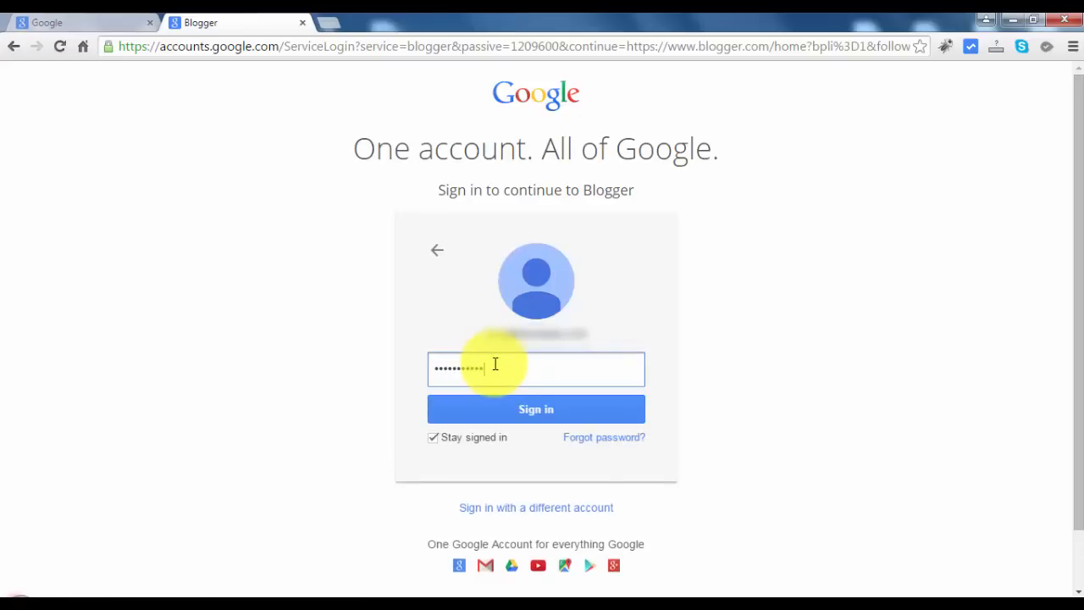
pyautogui.click(536, 409)
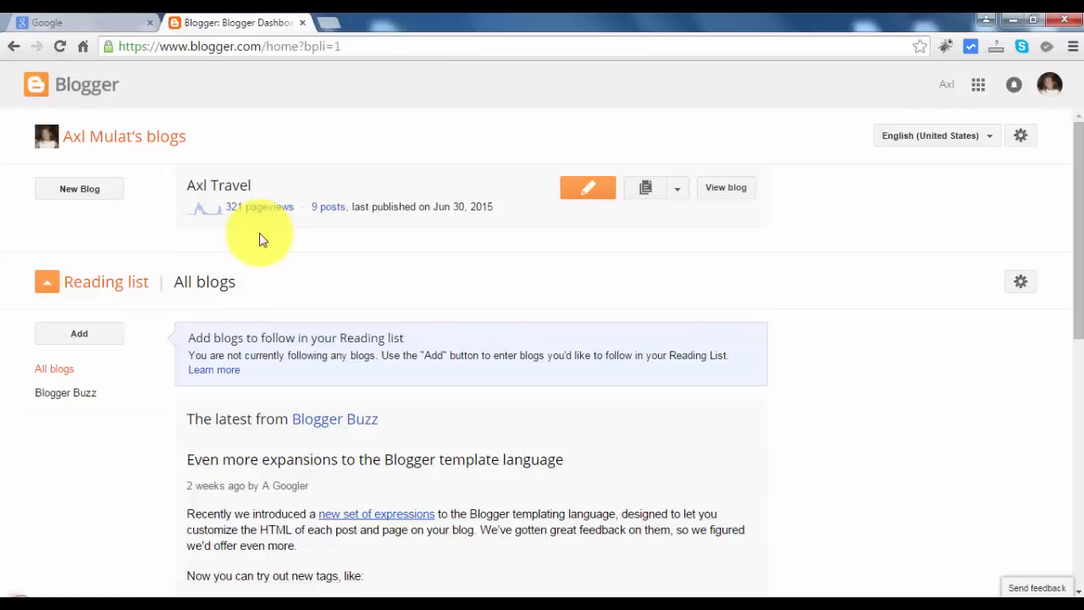
pyautogui.moveTo(197, 210)
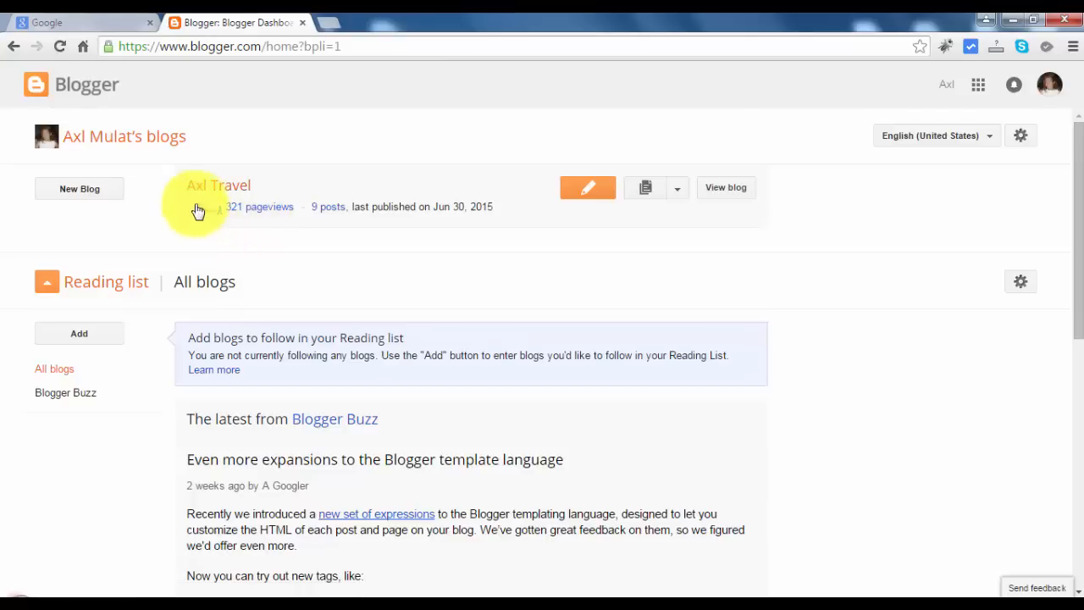
pyautogui.moveTo(485, 140)
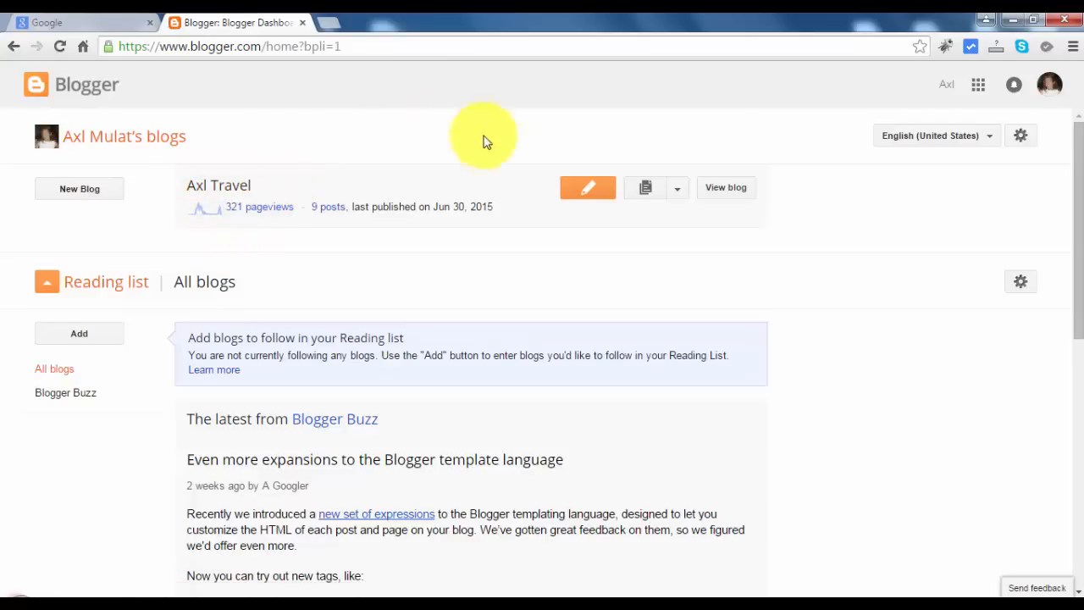
pyautogui.moveTo(395, 151)
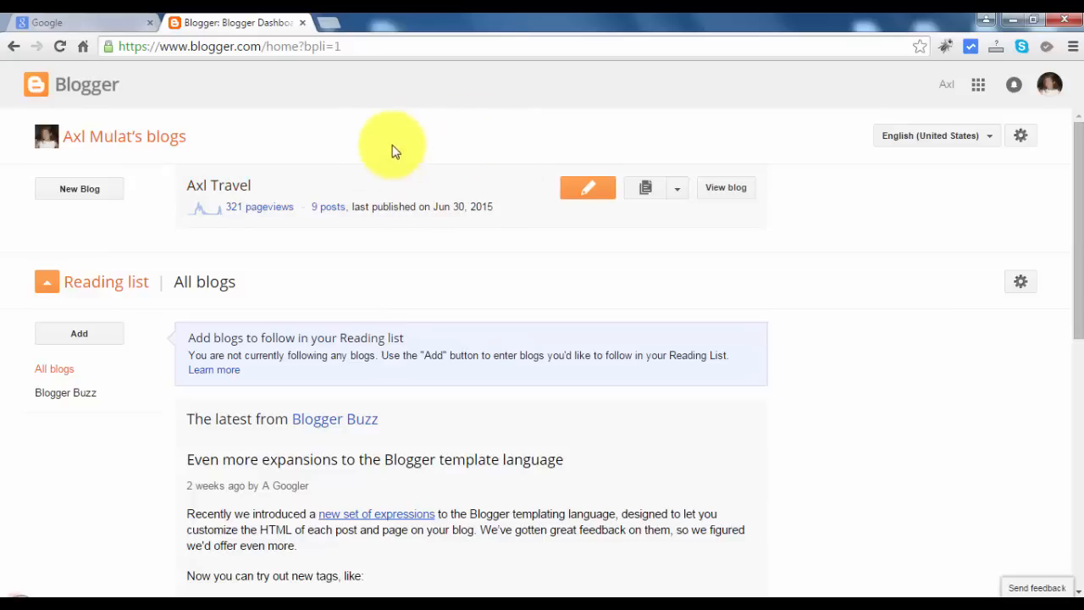
pyautogui.moveTo(73, 206)
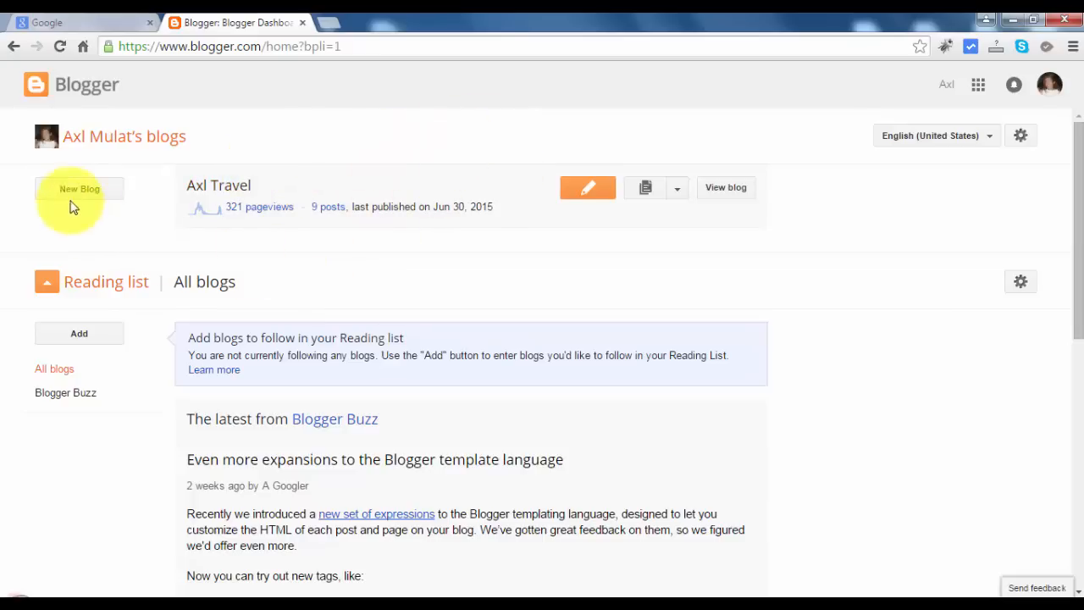
# Step: Start a new blog titled 'Axl Traveler', correcting the mistyped title
pyautogui.click(79, 188)
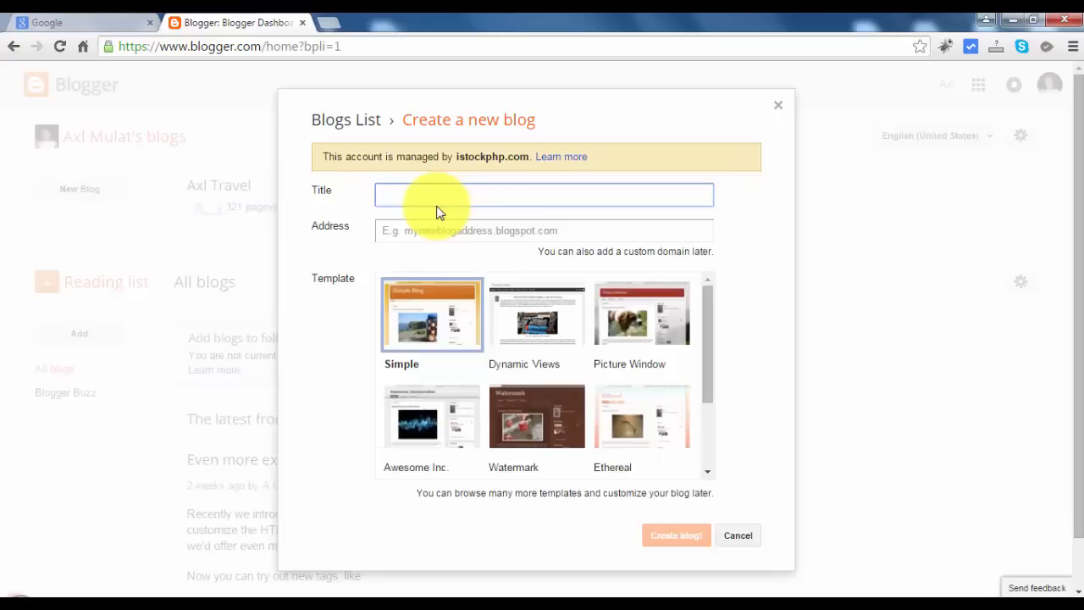
pyautogui.write('Acl')
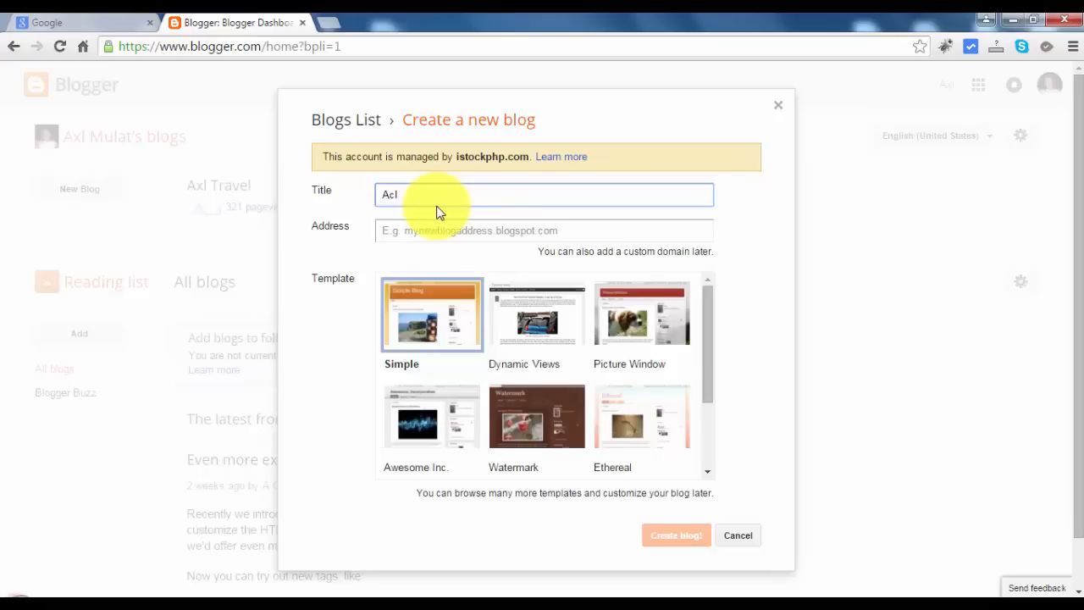
pyautogui.press('BackSpace')
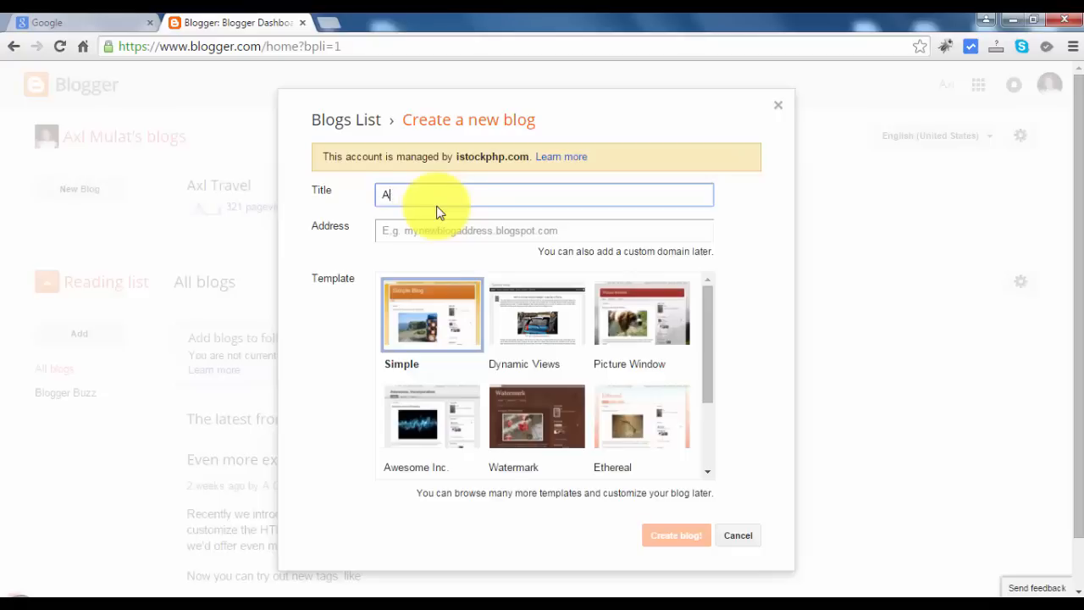
pyautogui.write('xl Traveler')
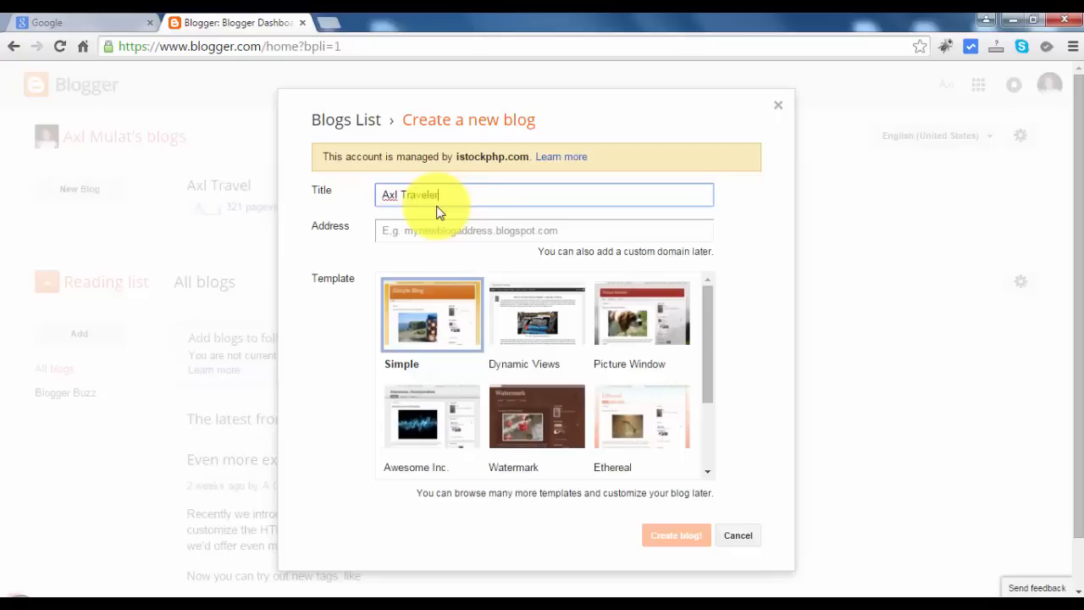
pyautogui.click(542, 230)
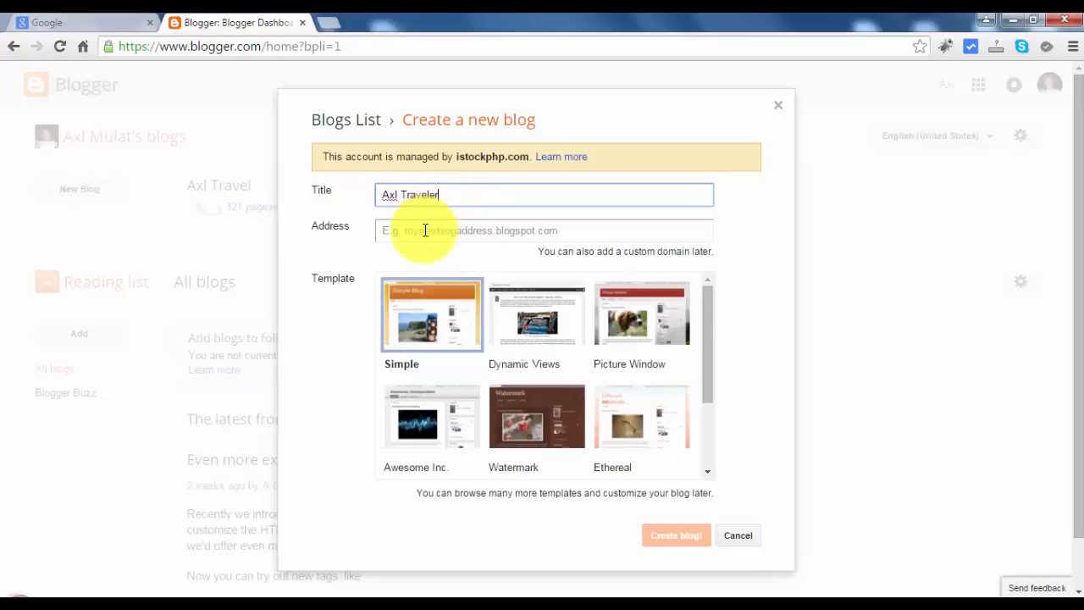
# Step: Enter 'axl' and accept the axltraveler.blogspot.com address suggestion
pyautogui.click(544, 230)
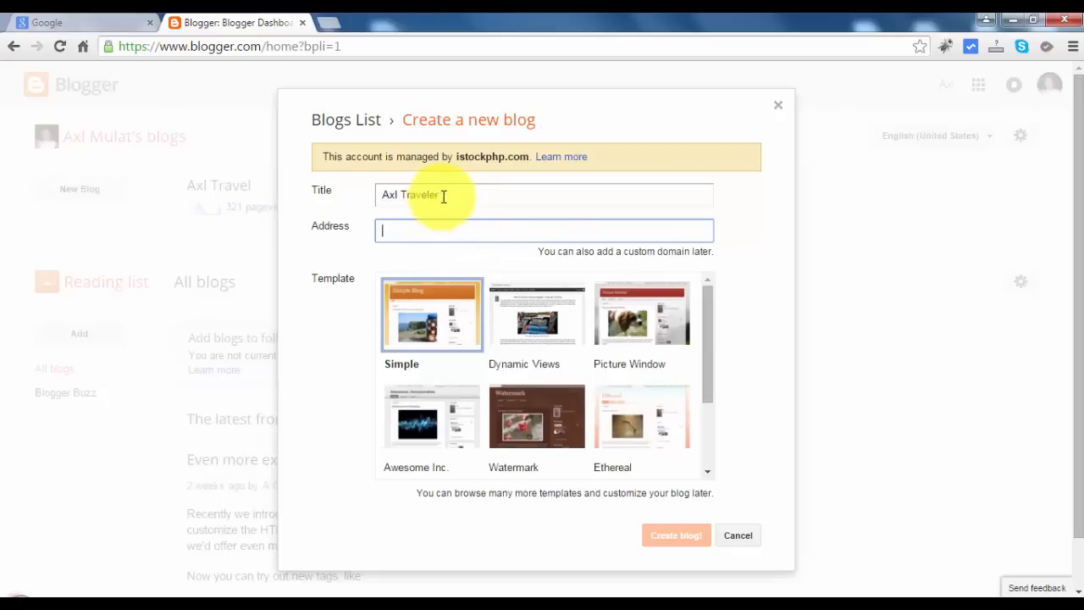
pyautogui.write('axltraveler')
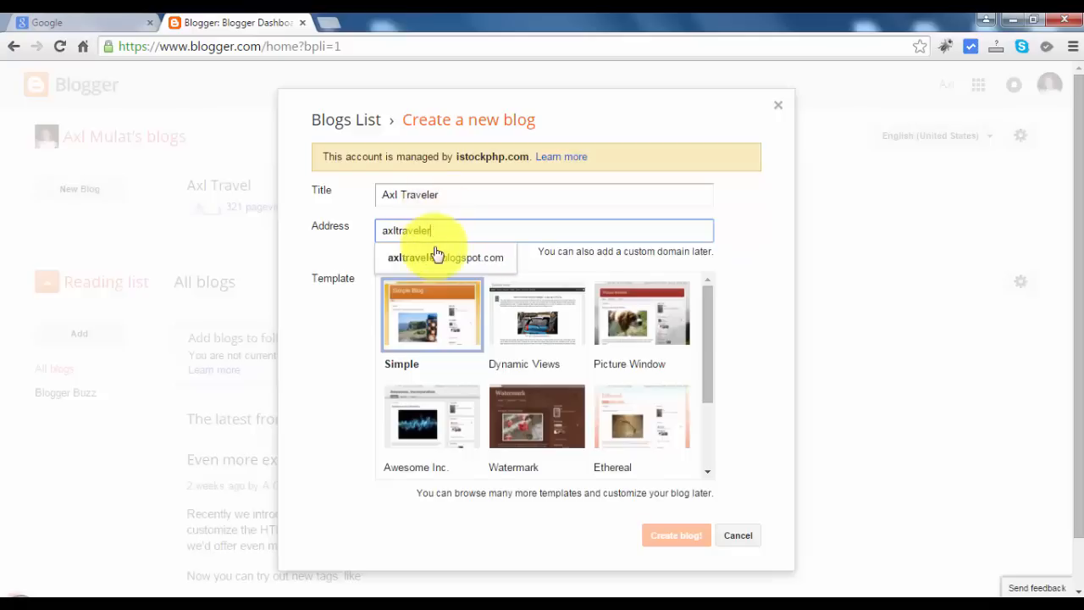
pyautogui.click(444, 258)
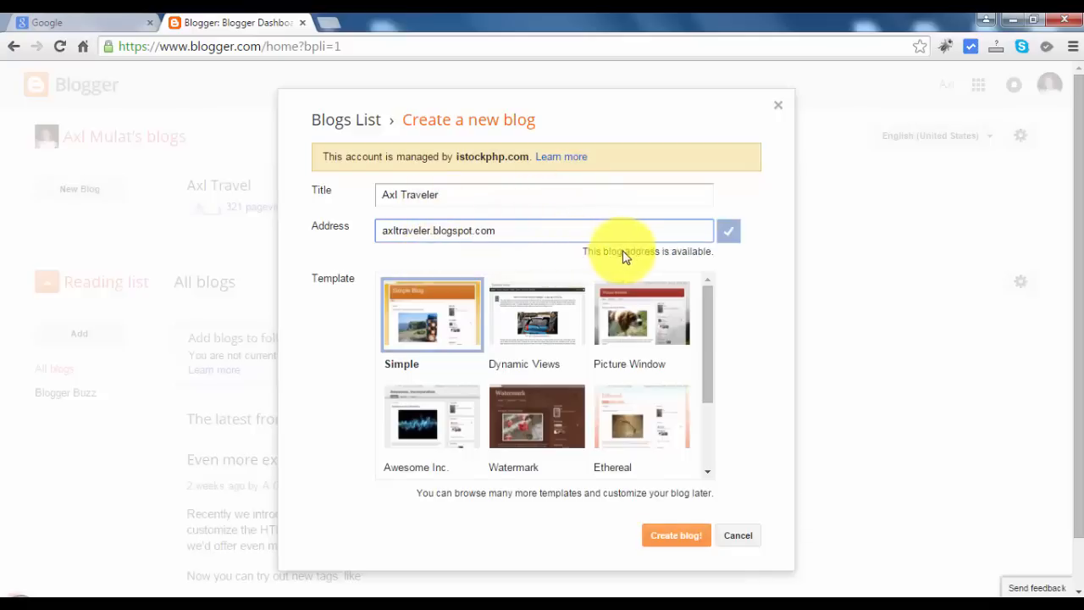
pyautogui.moveTo(497, 228)
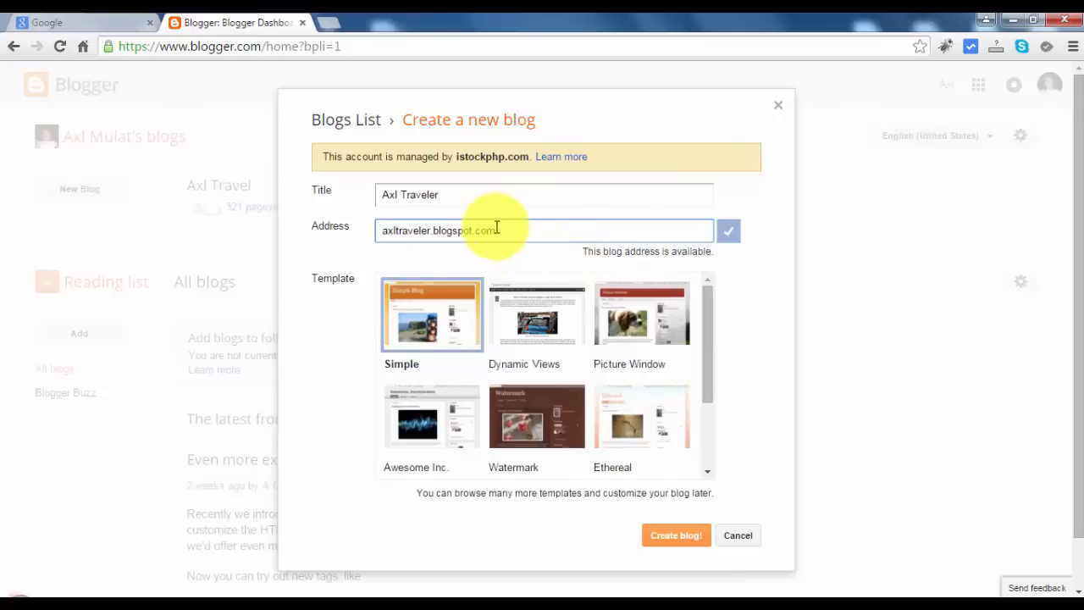
pyautogui.moveTo(532, 230)
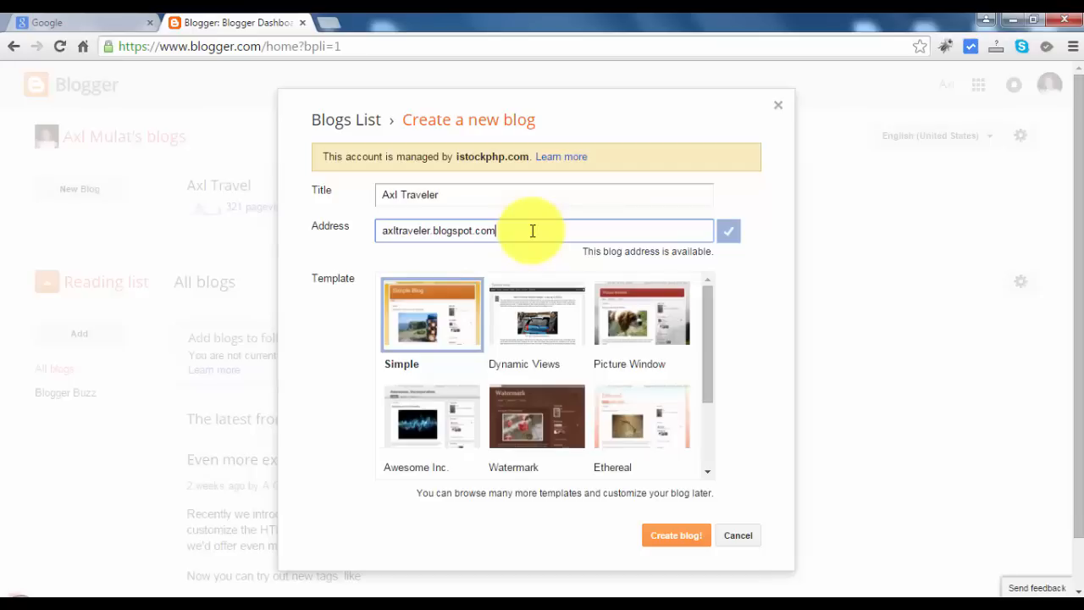
pyautogui.moveTo(465, 386)
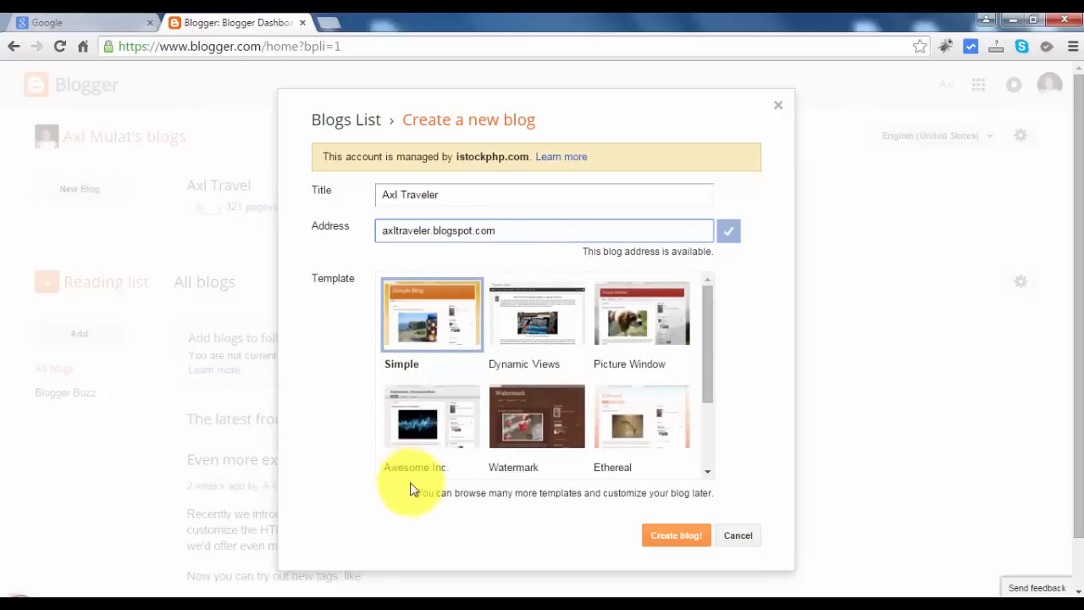
pyautogui.moveTo(420, 492)
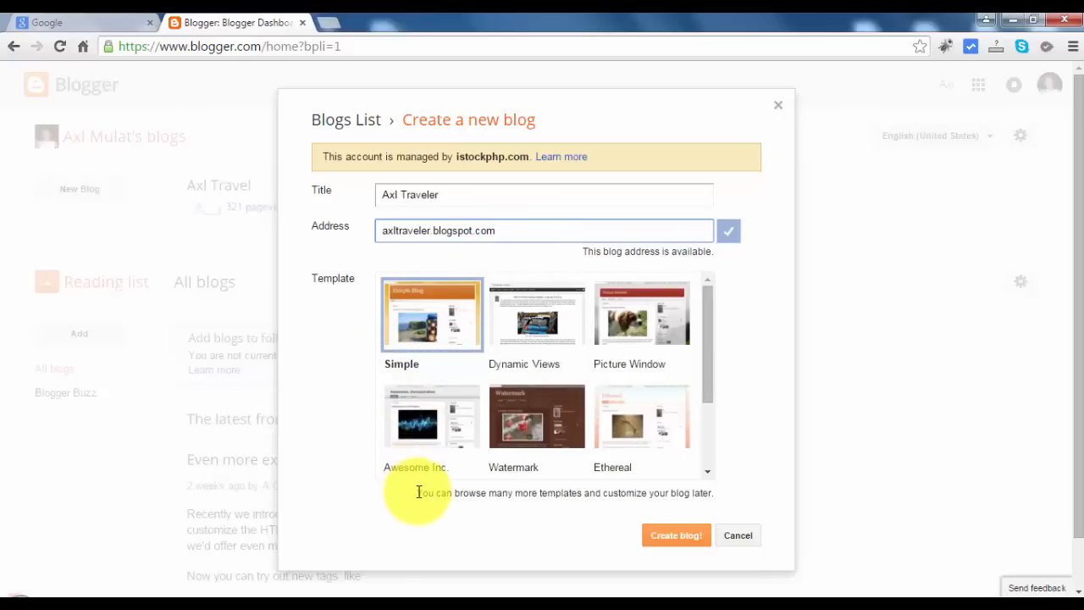
pyautogui.moveTo(551, 493)
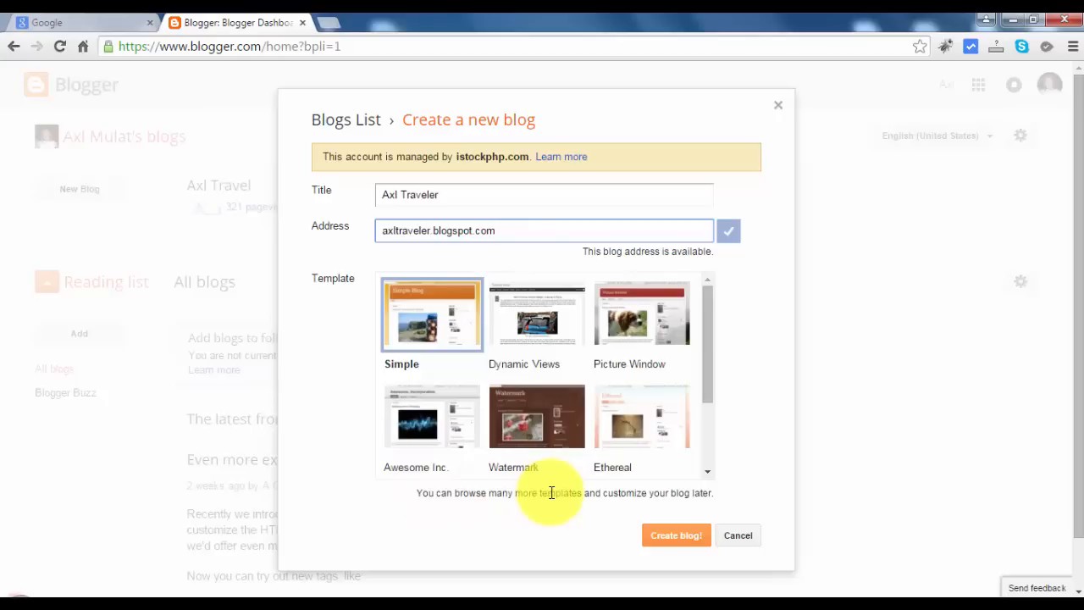
pyautogui.moveTo(678, 323)
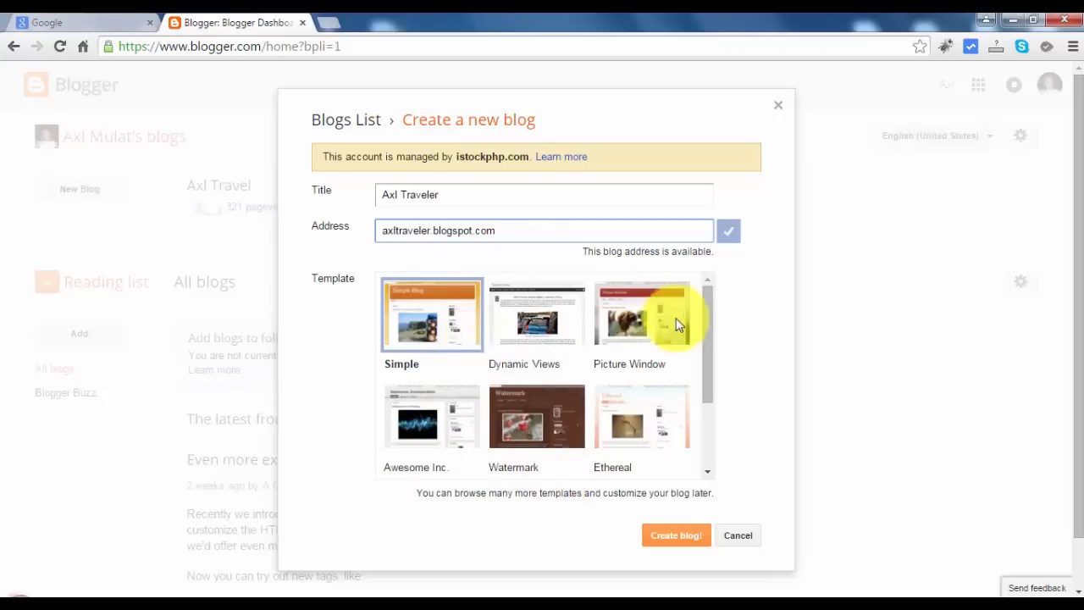
# Step: Pick the Travel template instead of Simple for the new blog
pyautogui.scroll(-3)
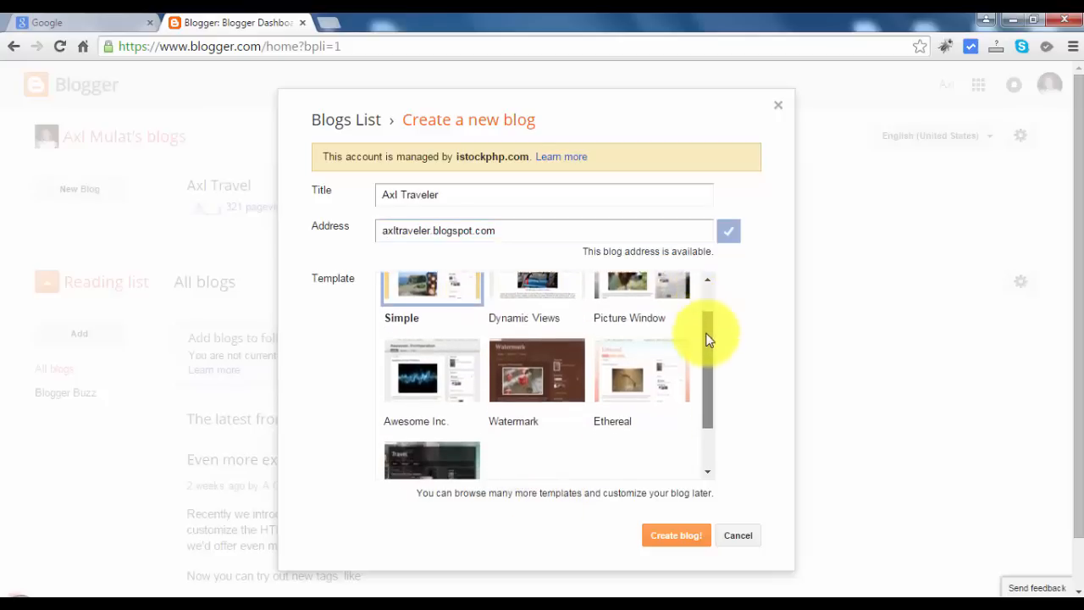
pyautogui.scroll(-3)
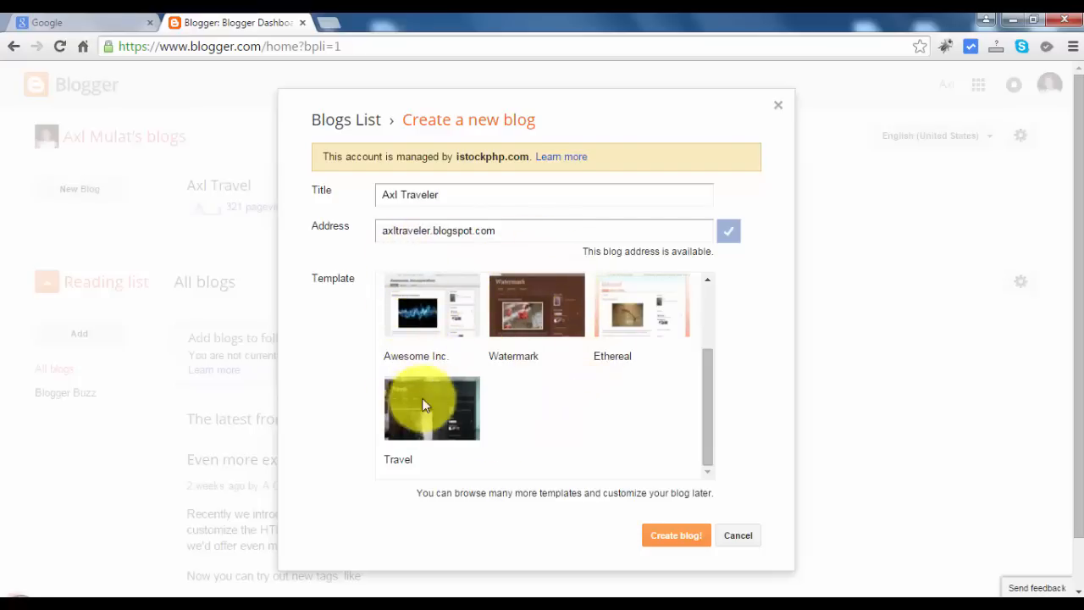
pyautogui.moveTo(548, 410)
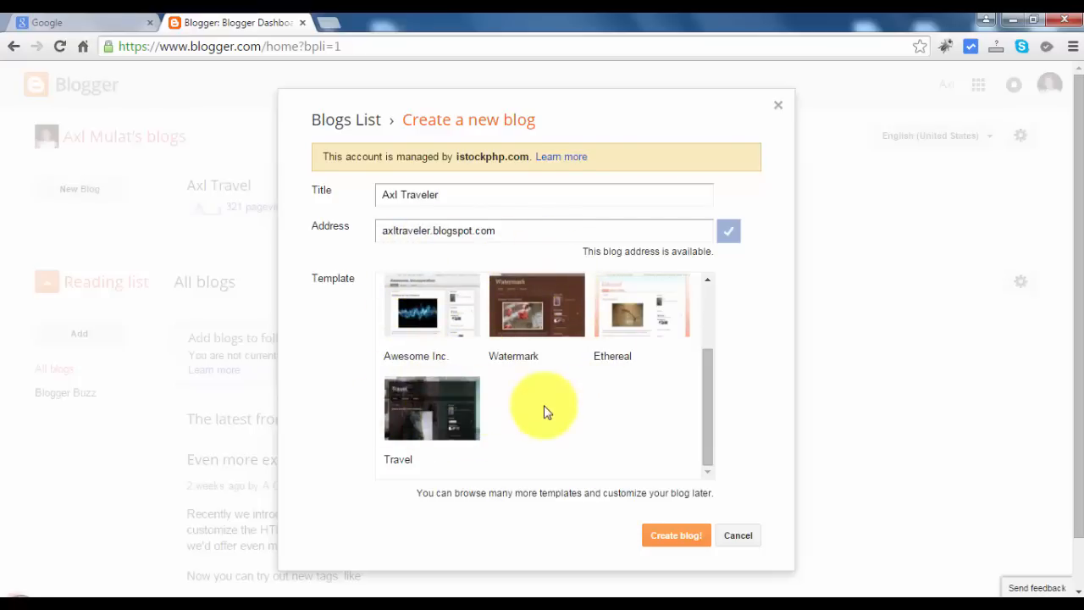
pyautogui.moveTo(462, 413)
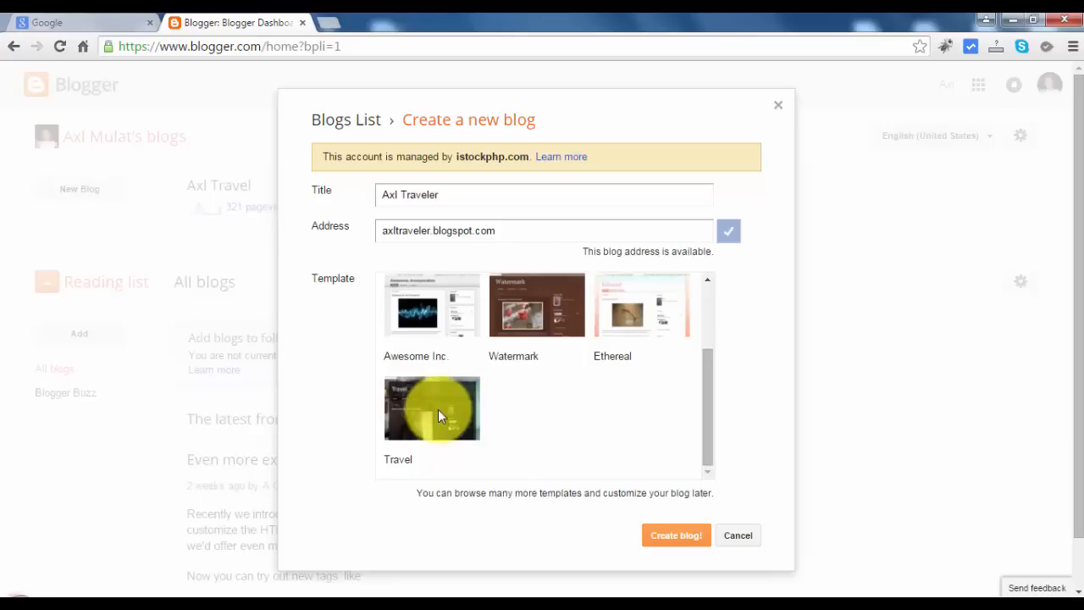
pyautogui.click(432, 408)
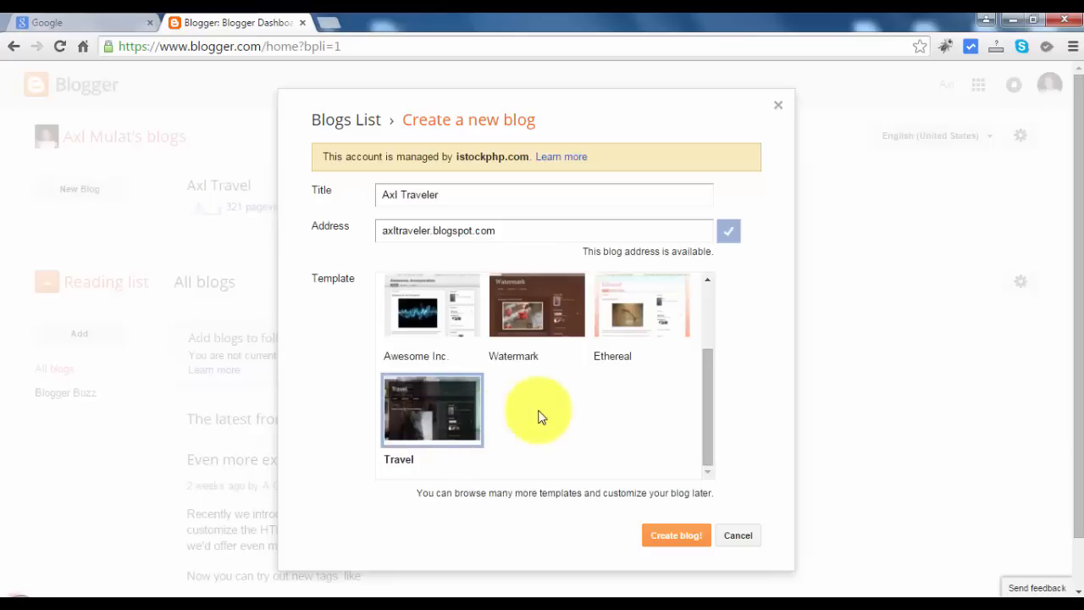
# Step: Create the Axl Traveler blog and reach its Overview dashboard
pyautogui.click(676, 535)
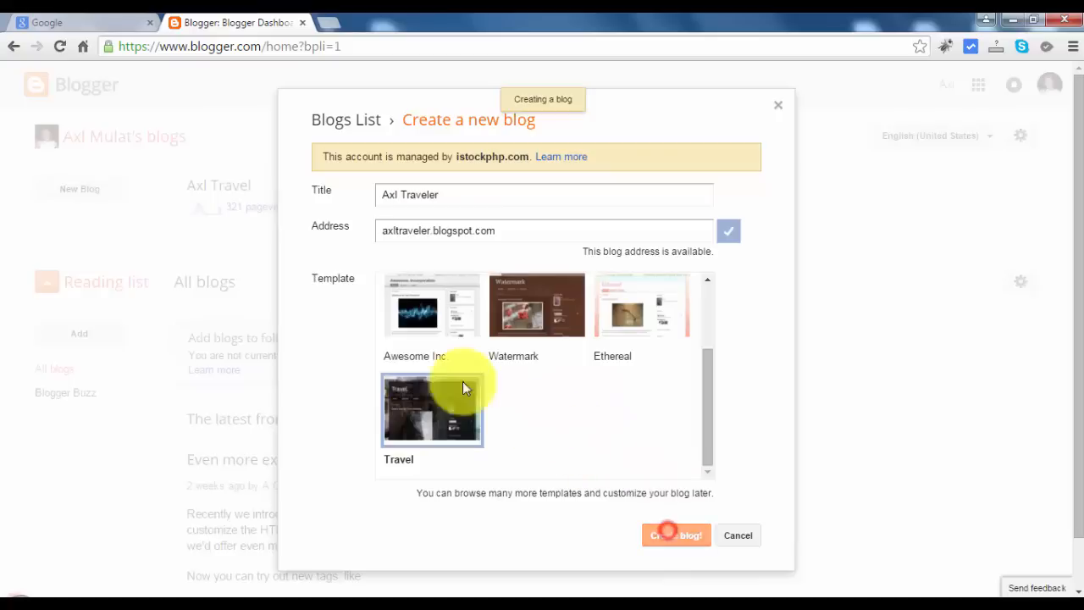
pyautogui.moveTo(381, 338)
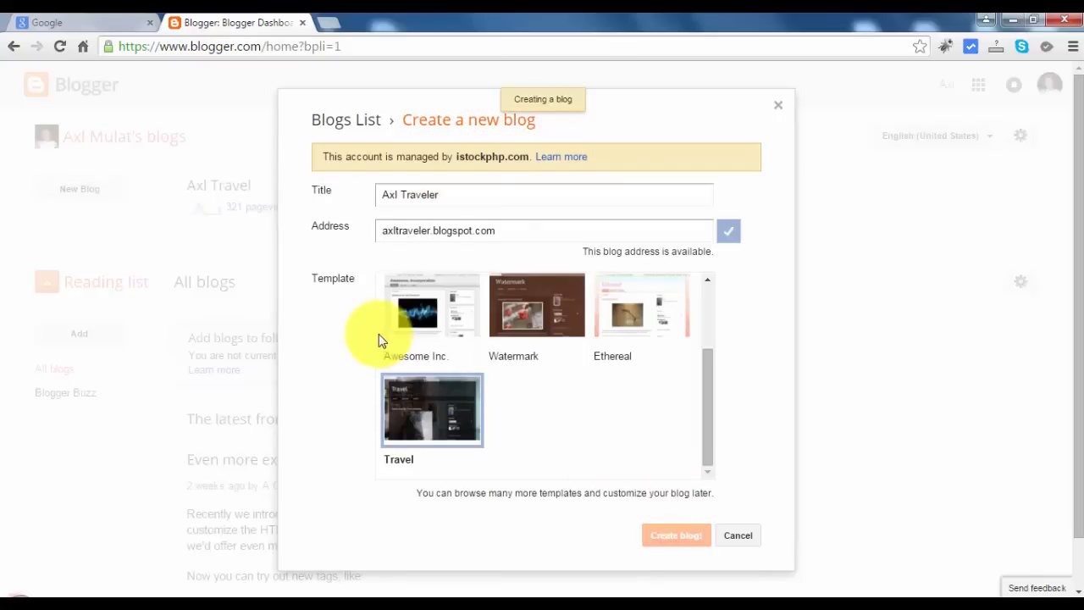
pyautogui.click(676, 535)
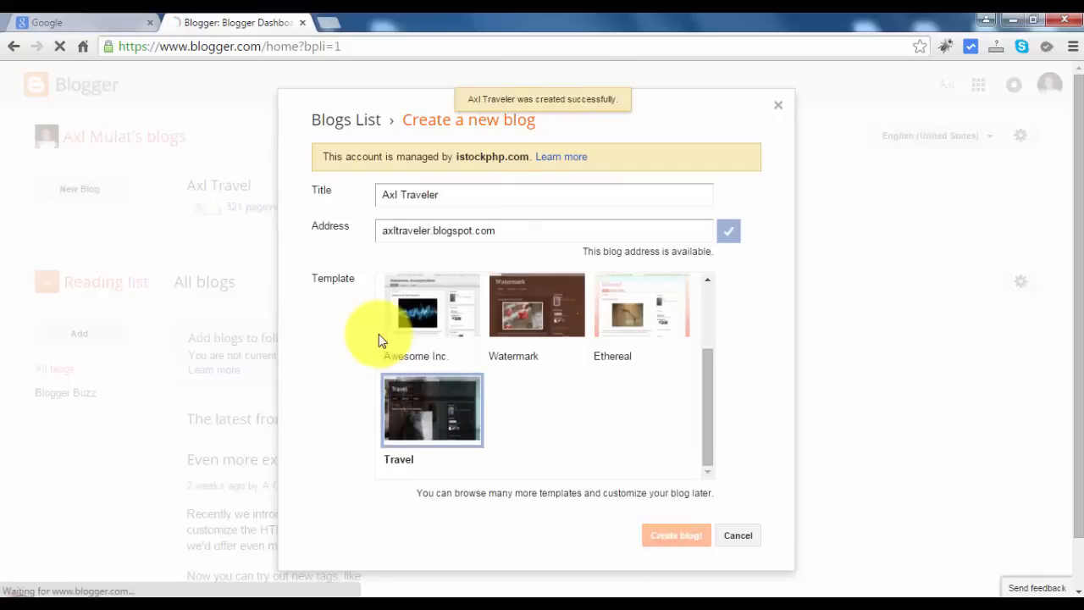
pyautogui.click(676, 535)
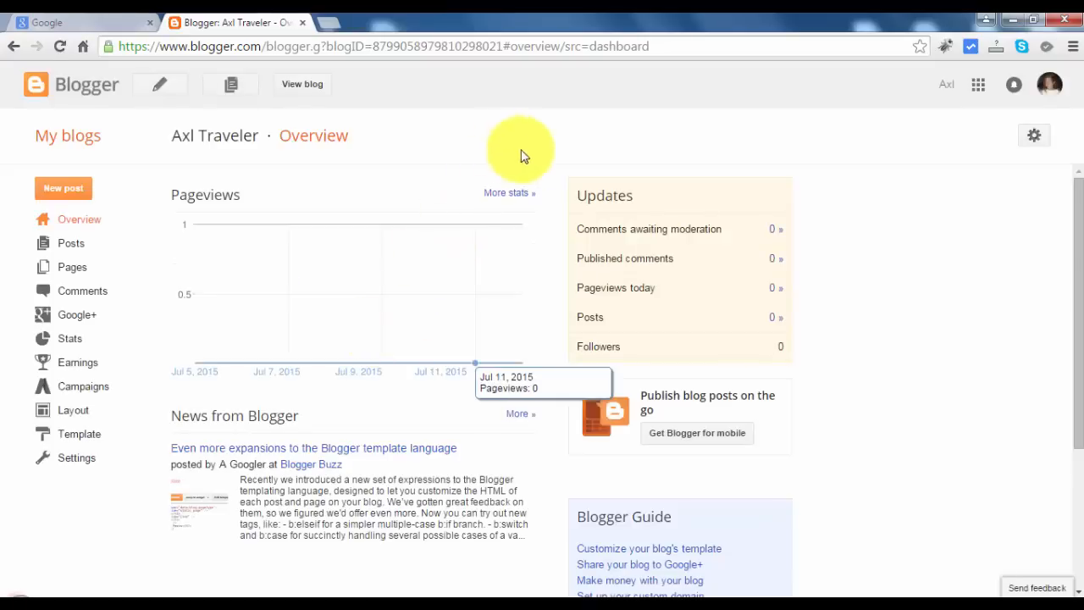
pyautogui.moveTo(373, 204)
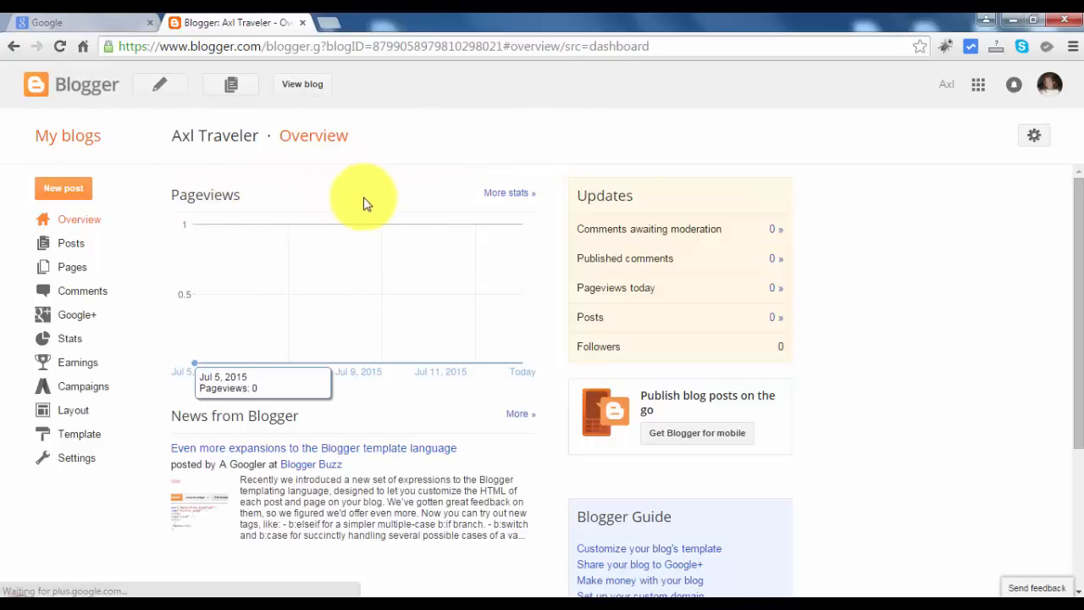
pyautogui.moveTo(313, 202)
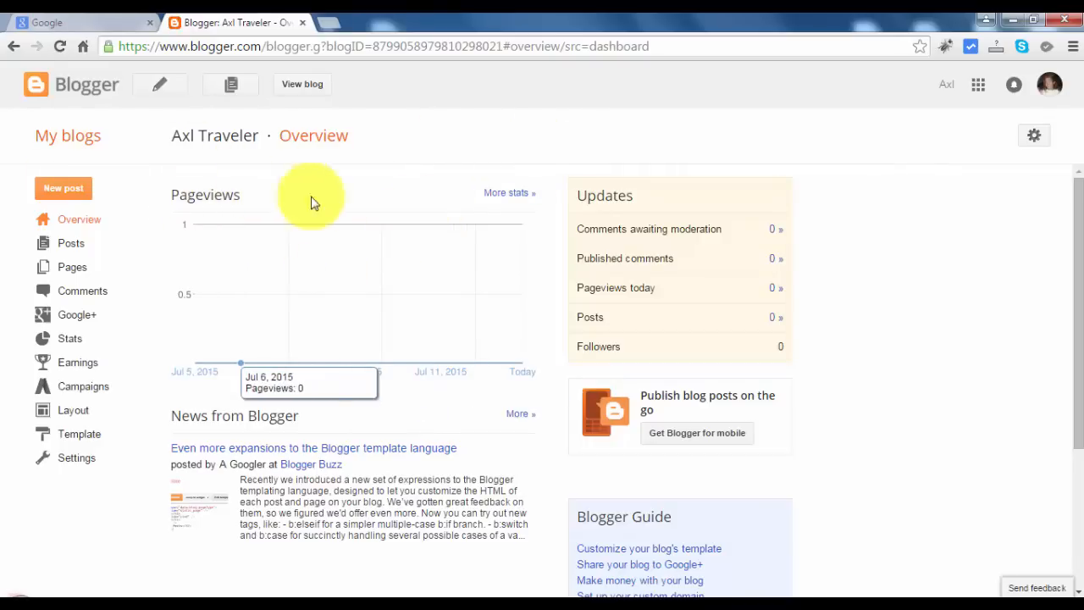
# Step: Open the live Axl Traveler blog in a new browser tab
pyautogui.rightClick(302, 84)
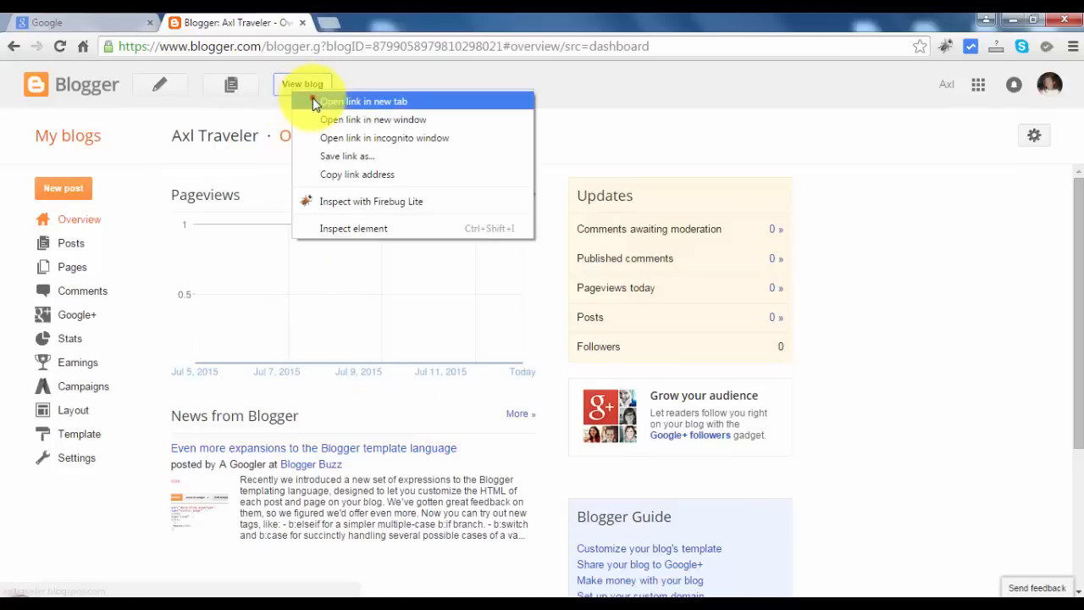
pyautogui.click(372, 101)
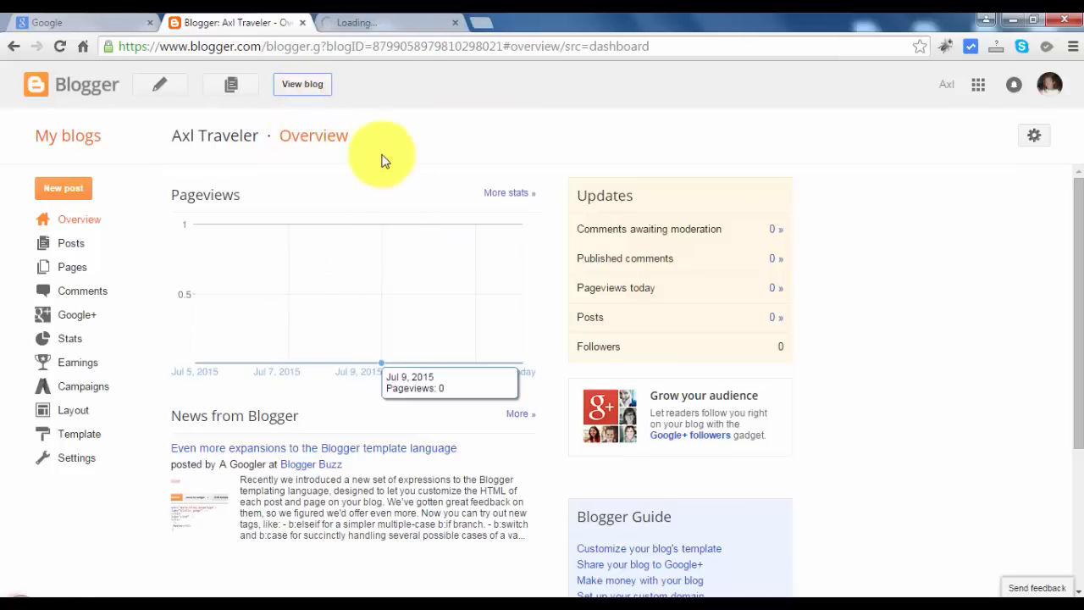
# Step: Switch to the axltraveler.blogspot.com tab to view the Travel-designed blog
pyautogui.click(303, 84)
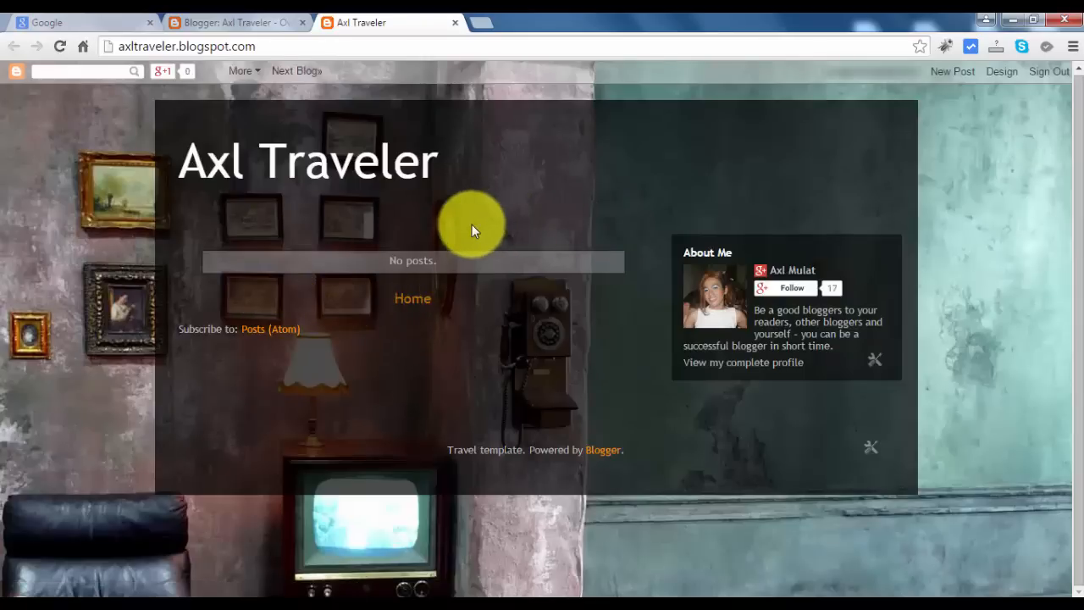
pyautogui.moveTo(483, 230)
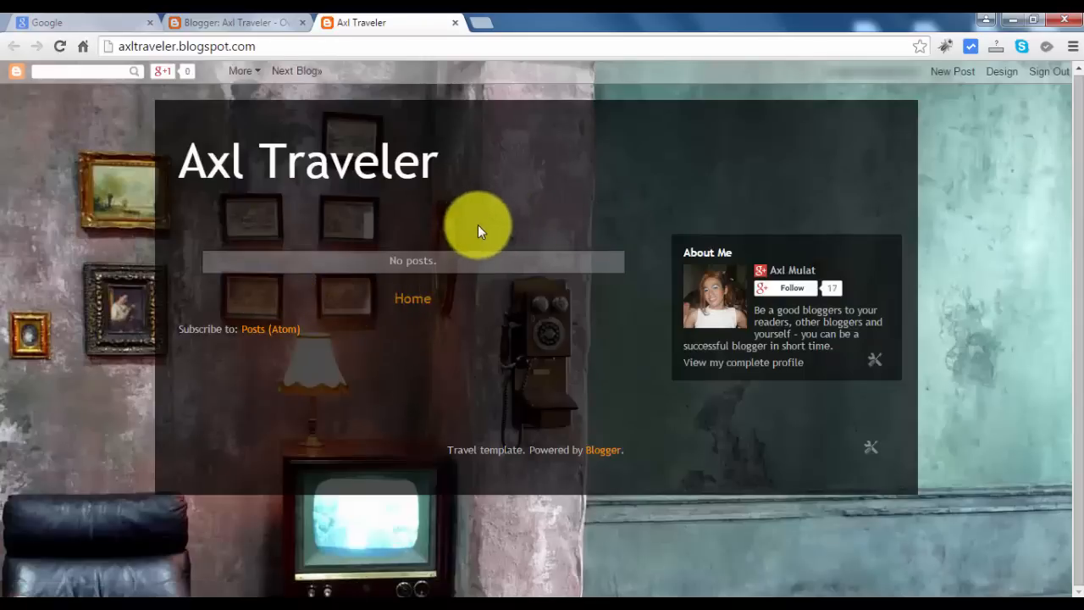
pyautogui.moveTo(453, 306)
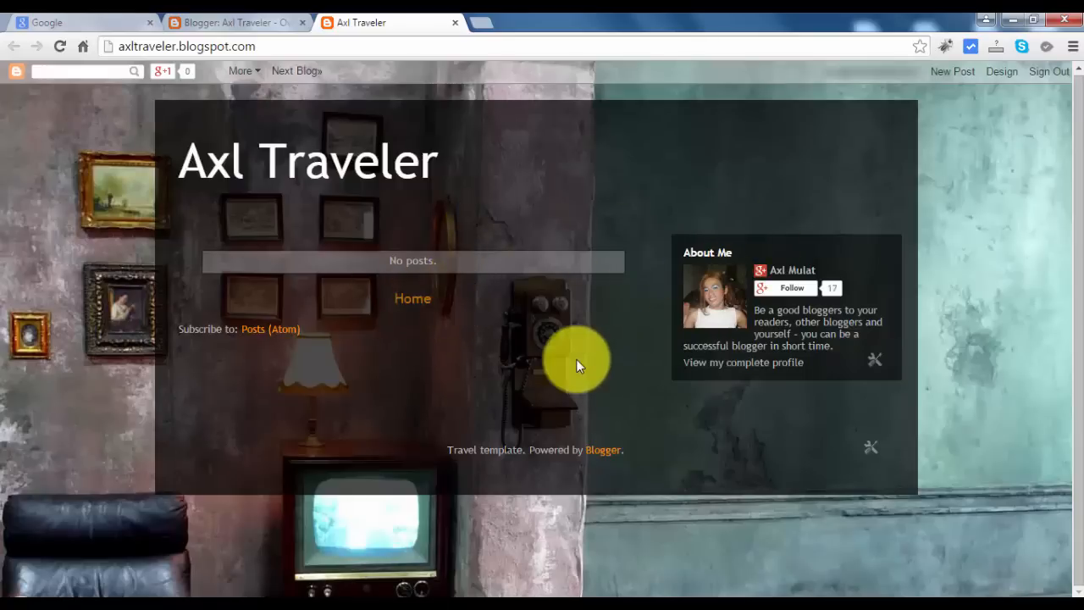
pyautogui.moveTo(572, 369)
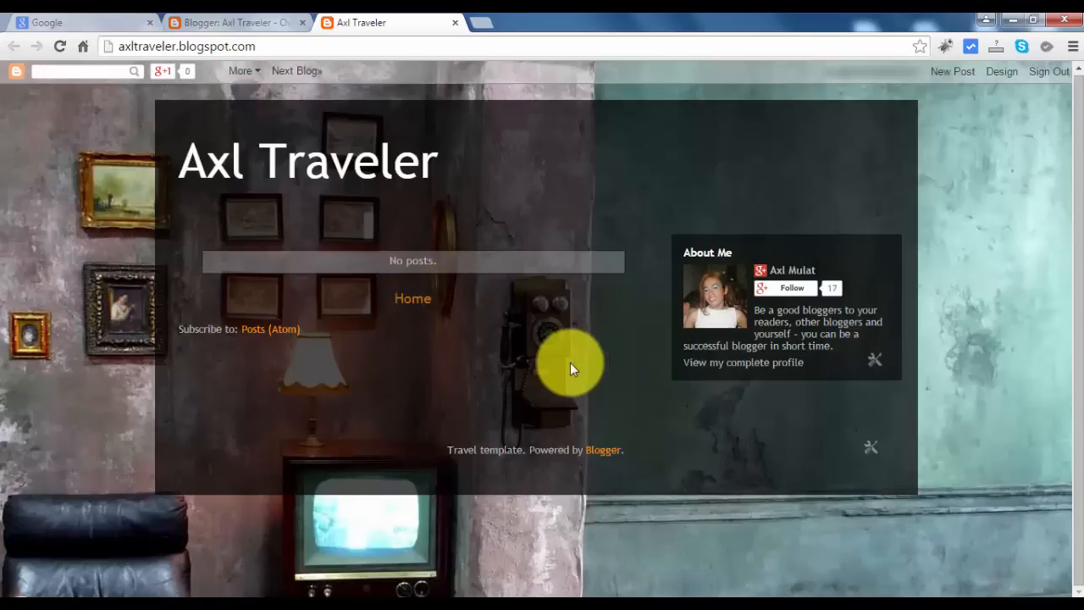
pyautogui.moveTo(665, 298)
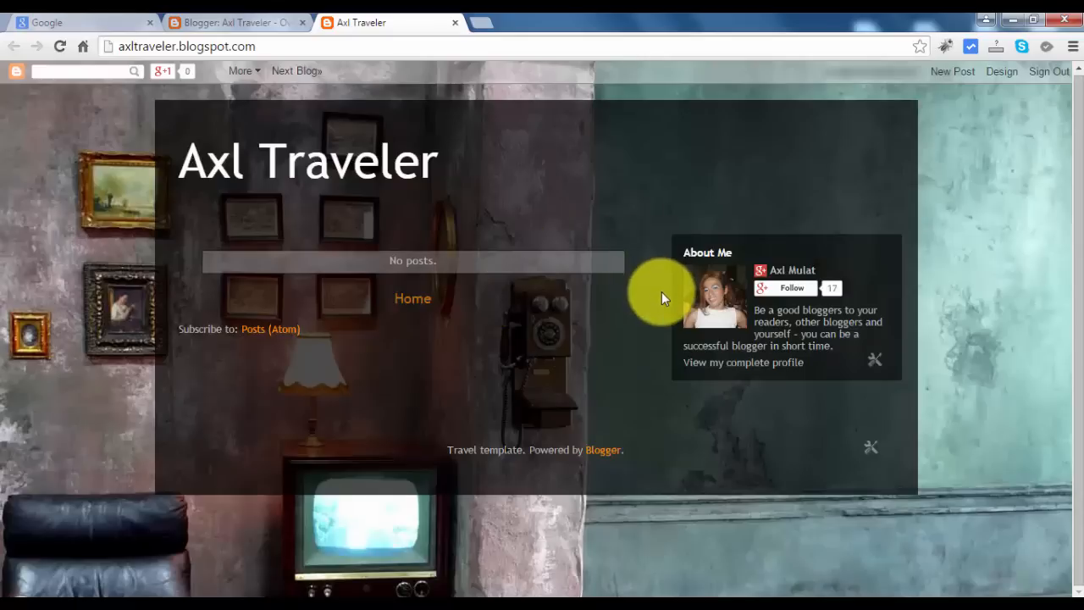
pyautogui.moveTo(517, 236)
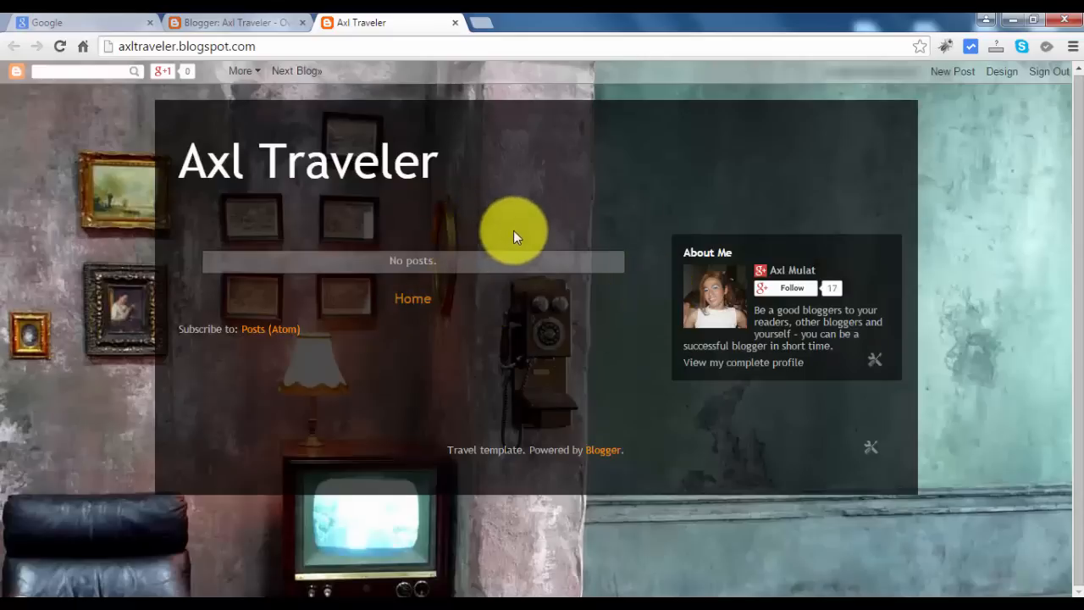
pyautogui.moveTo(558, 253)
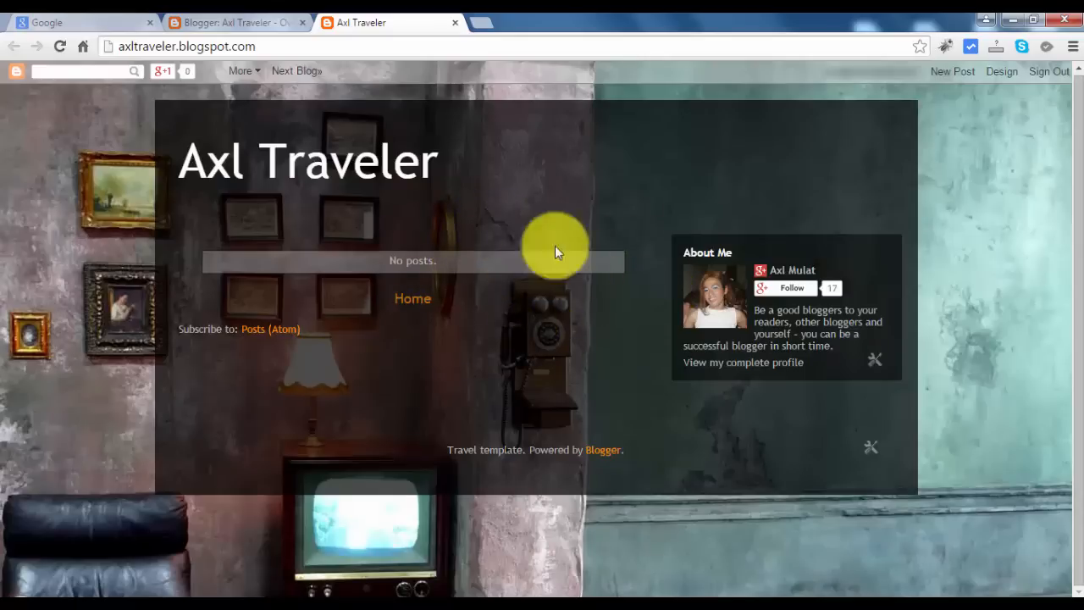
pyautogui.moveTo(237, 17)
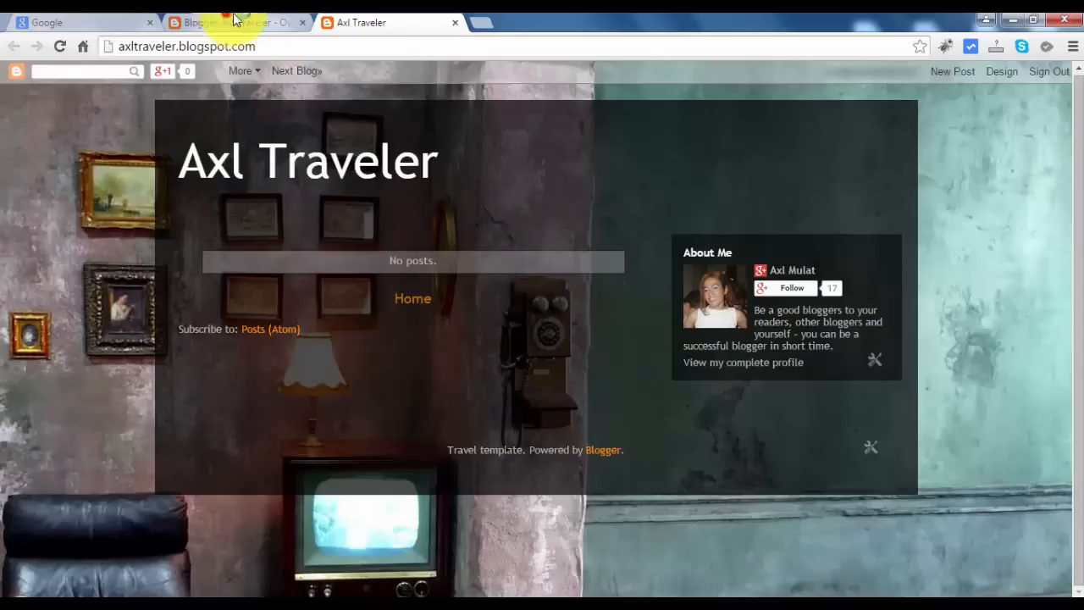
# Step: Return to the 'Blogger: Axl Traveler - Overview' tab
pyautogui.click(237, 23)
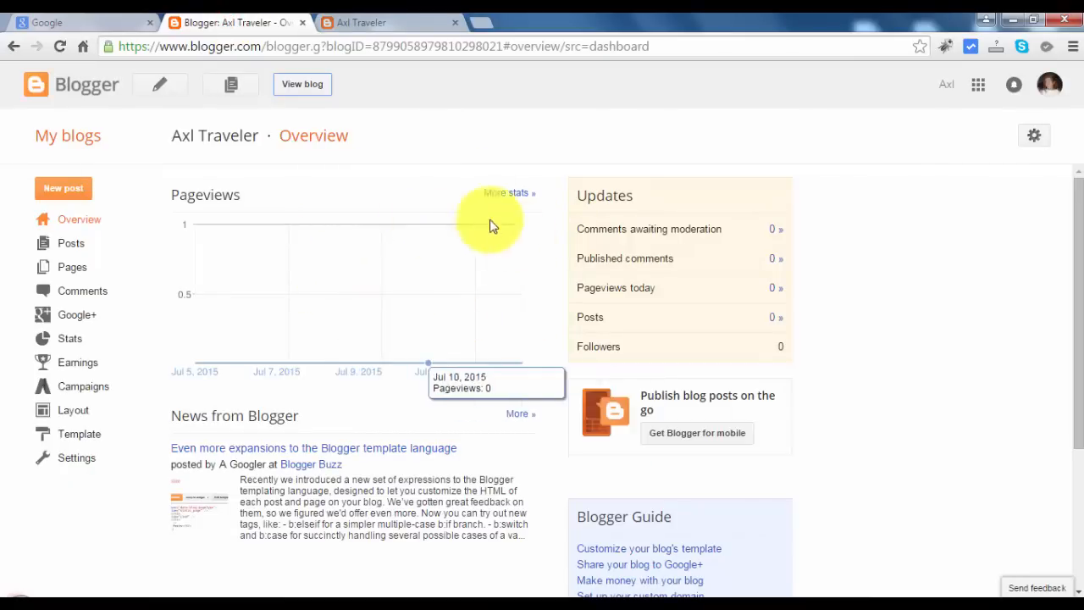
pyautogui.moveTo(477, 272)
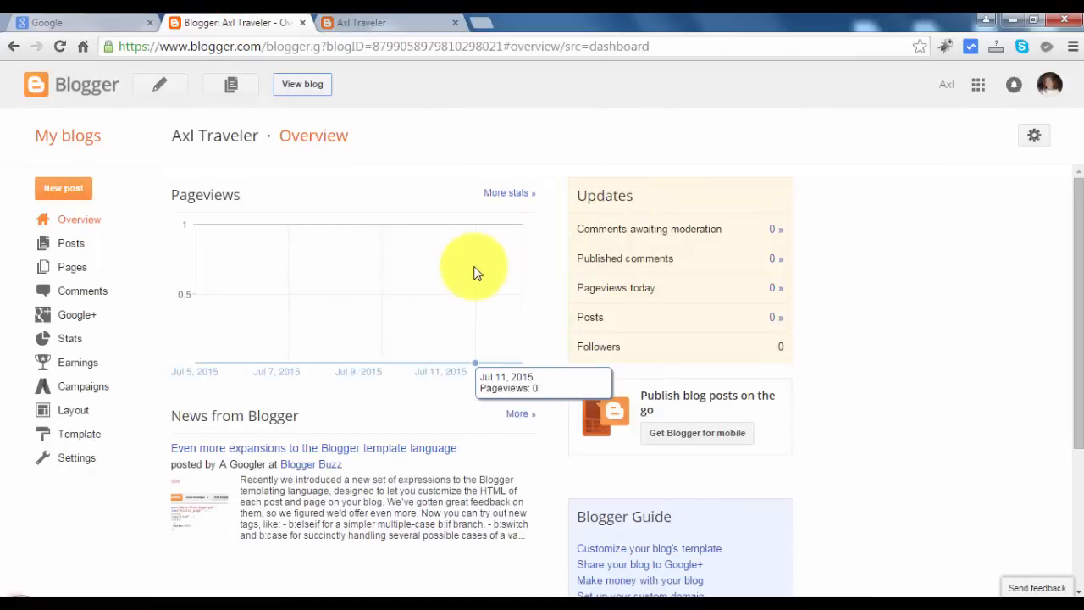
pyautogui.moveTo(474, 273)
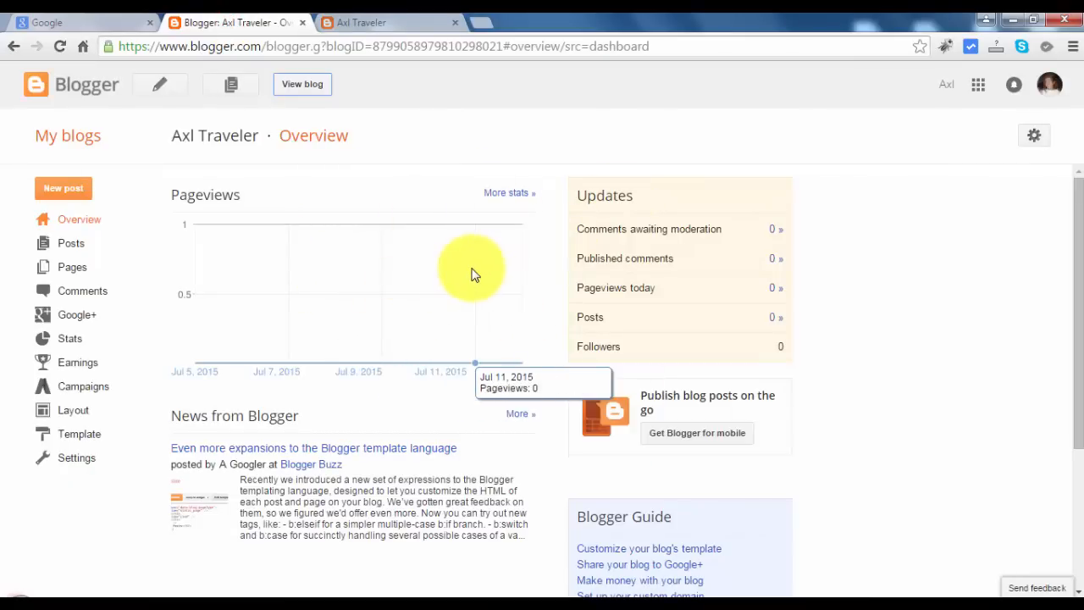